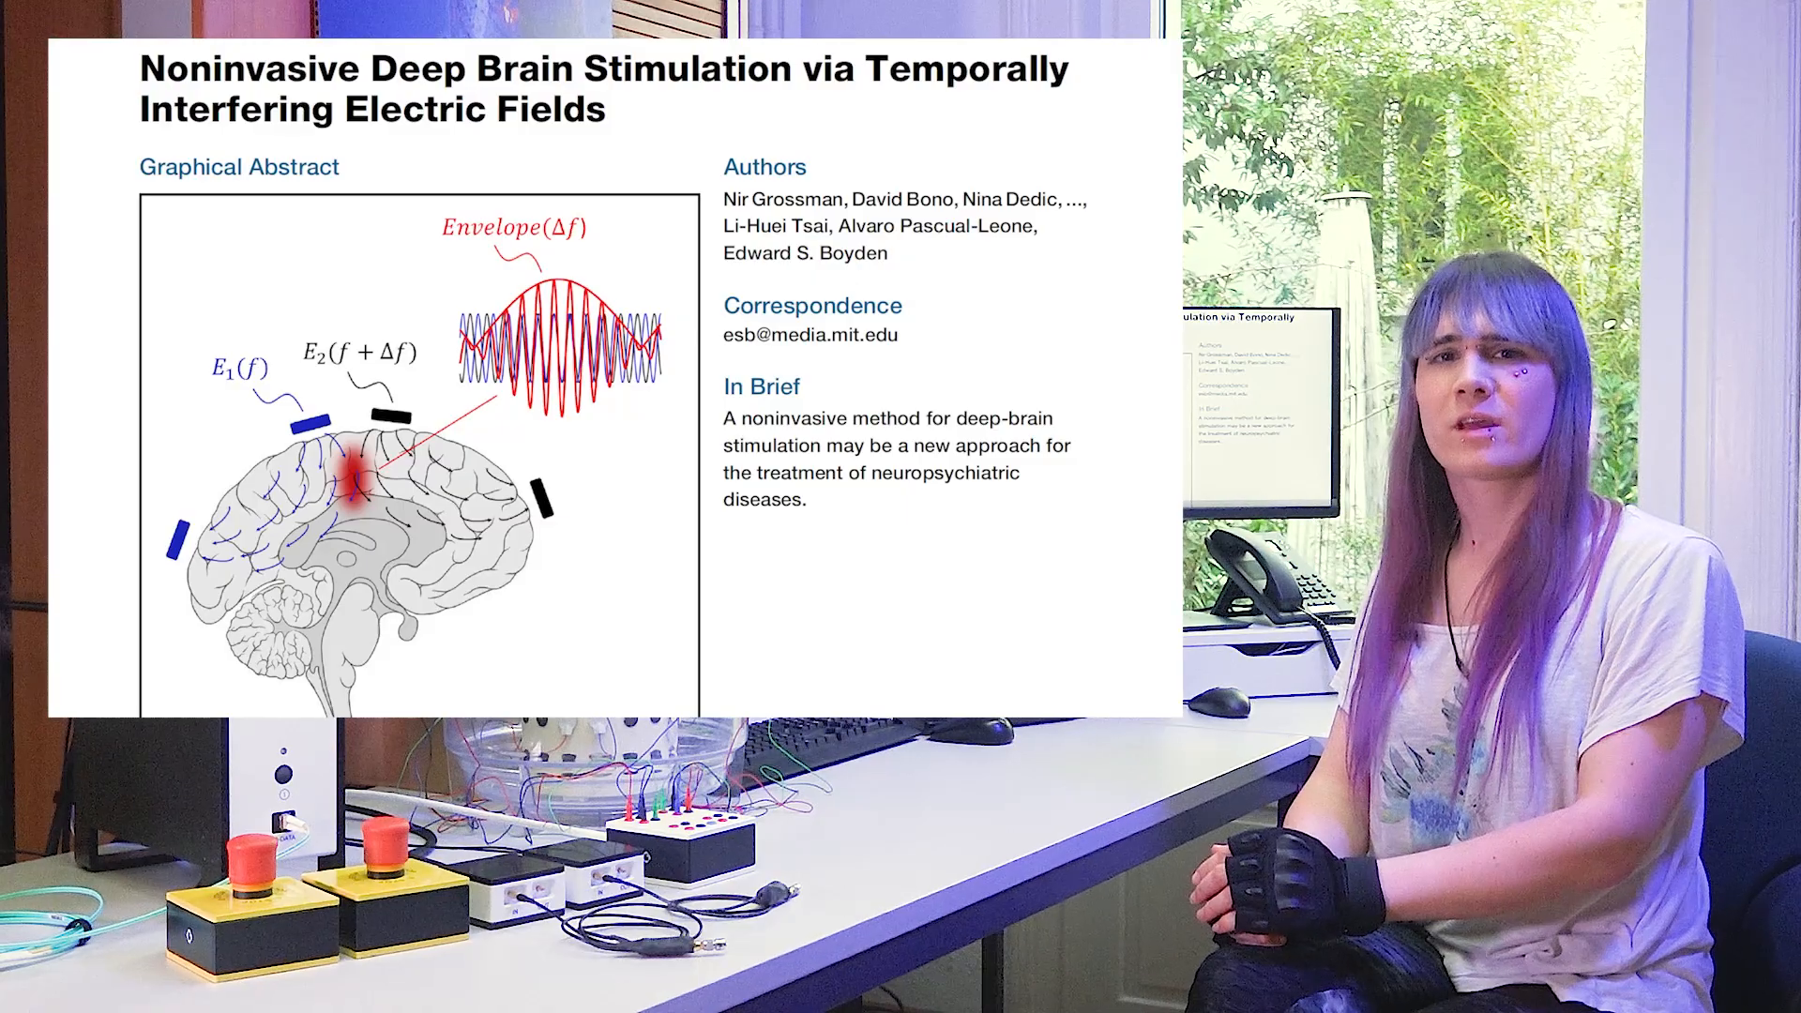
scroll(down, 3)
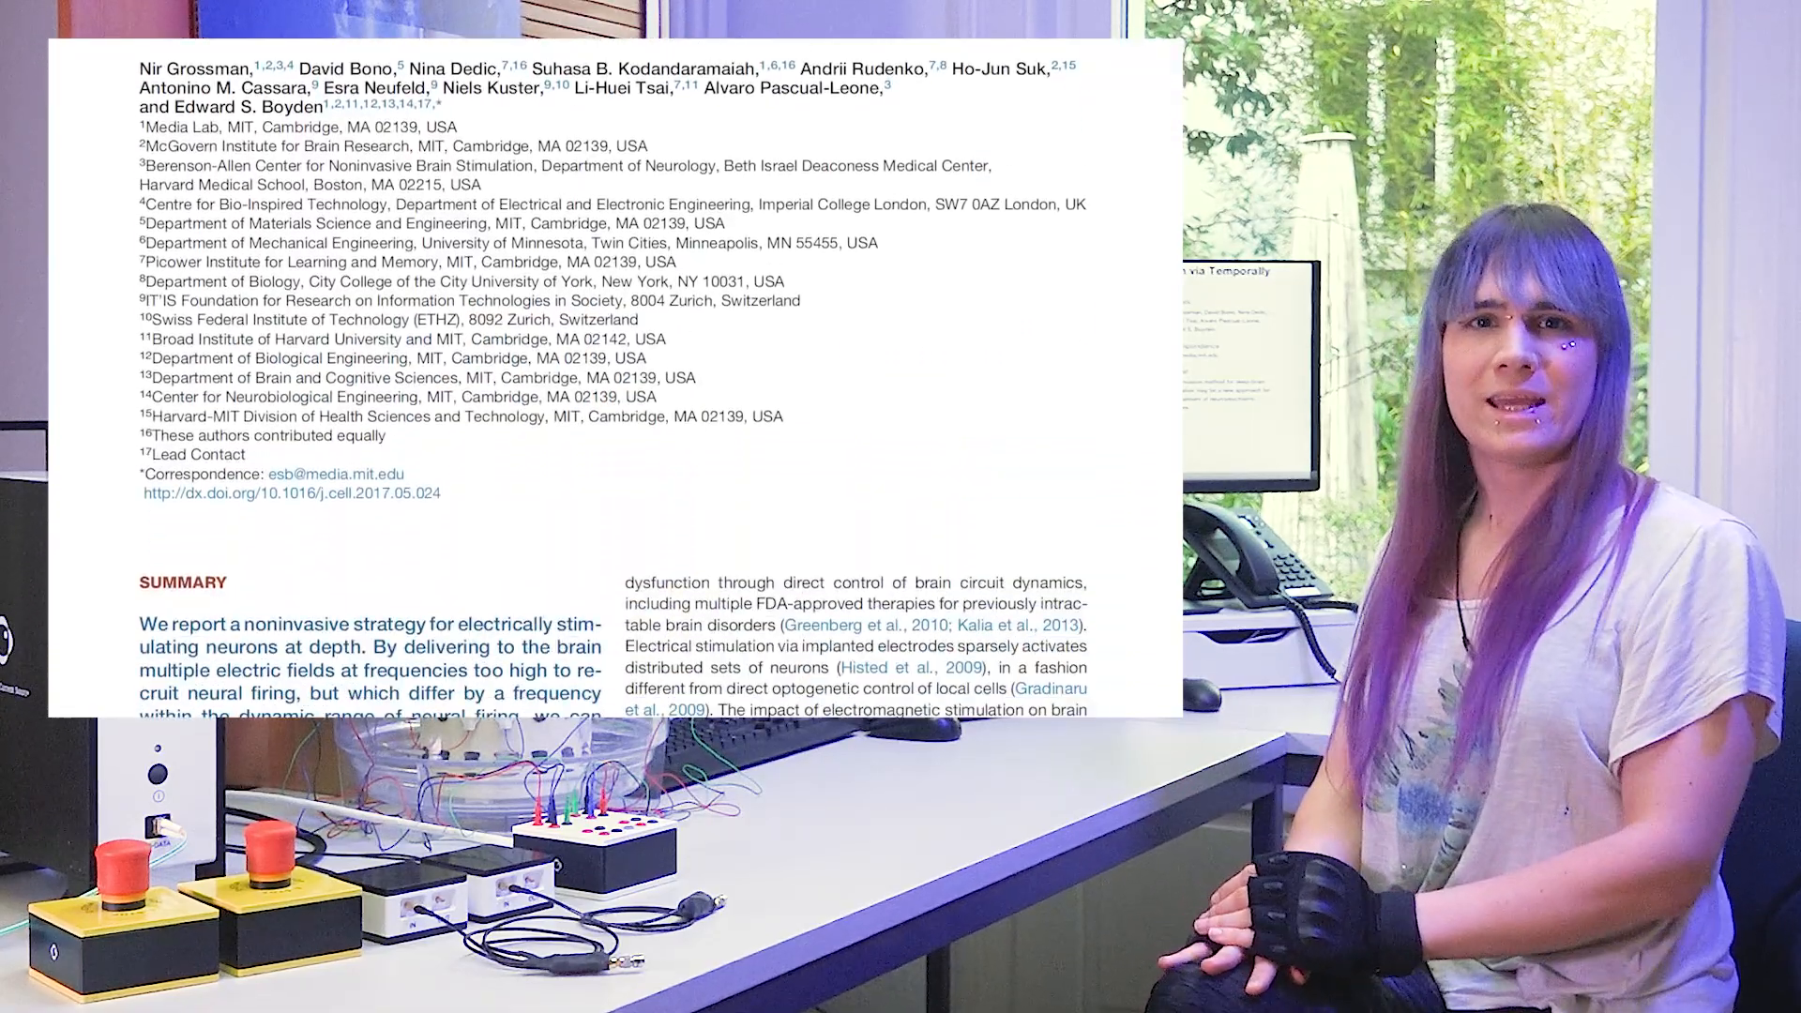
scroll(down, 3)
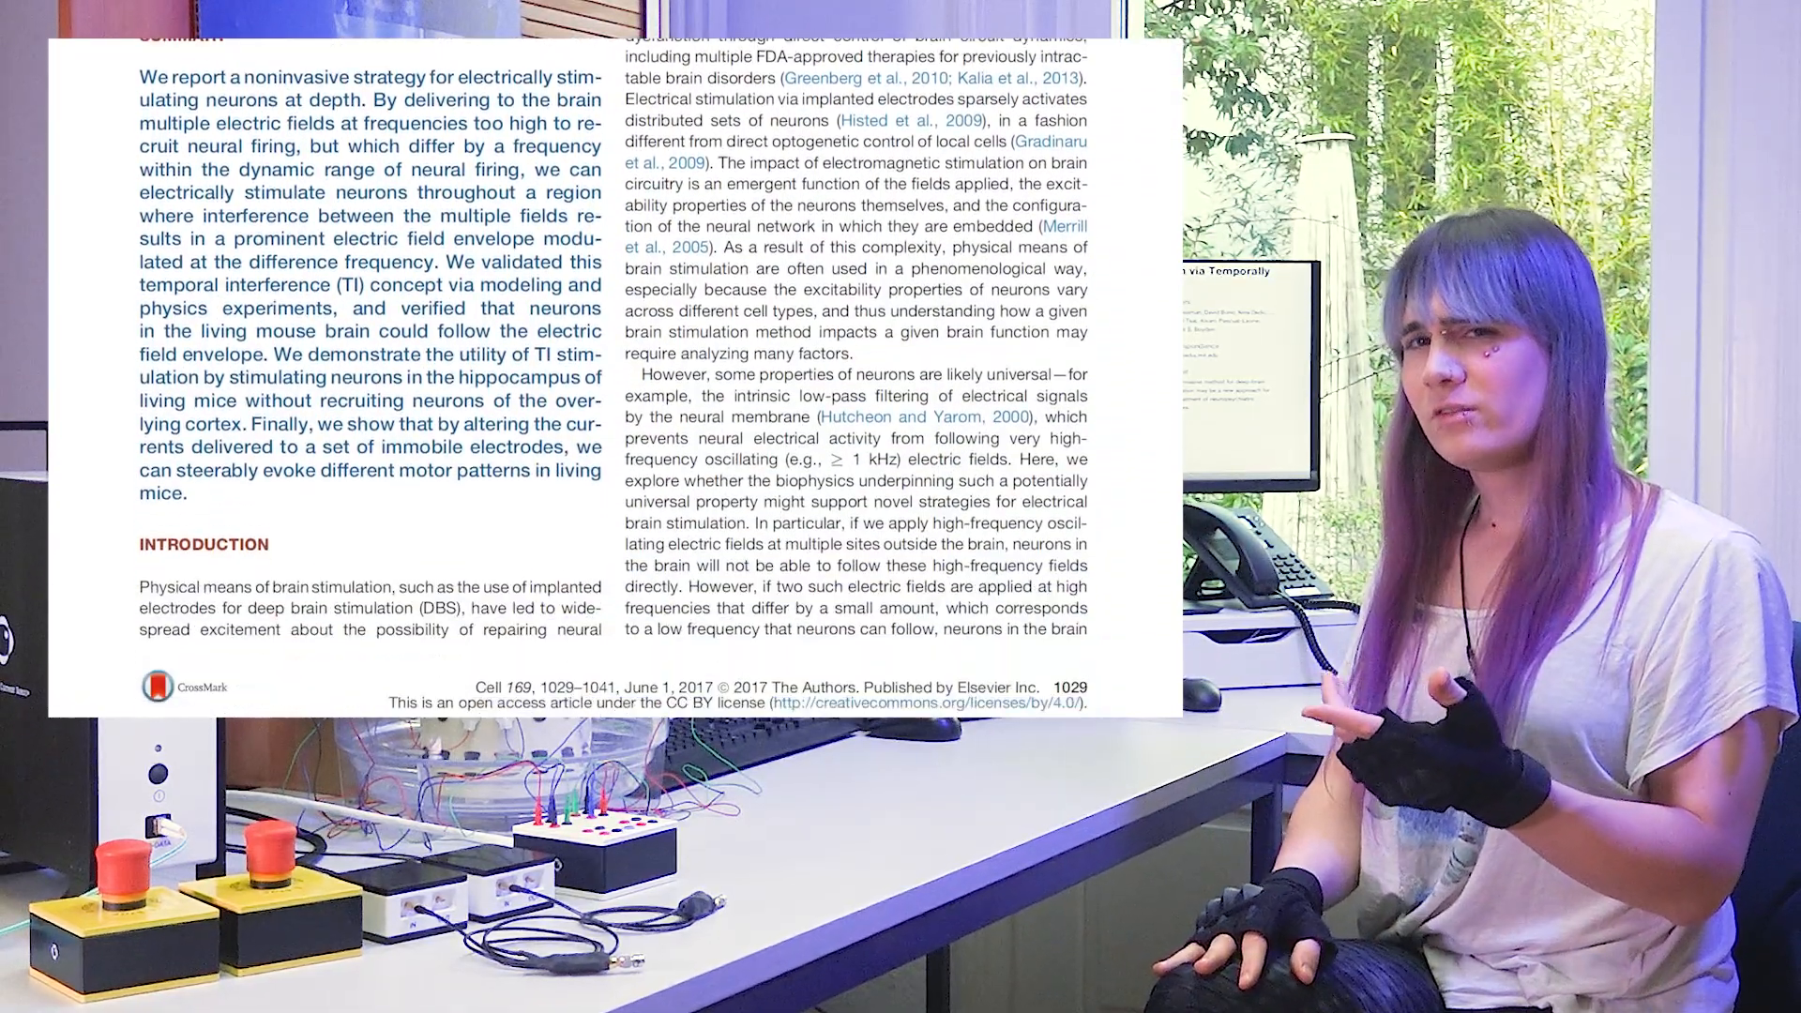